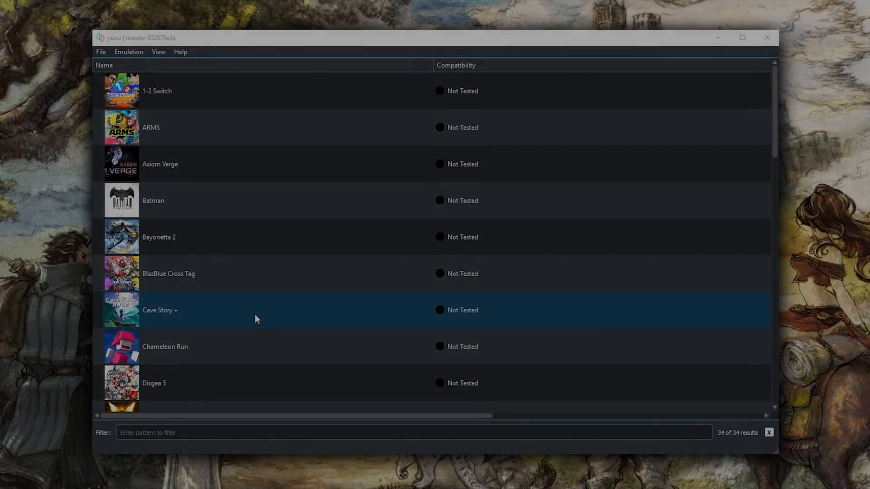
Launch Octopath Traveler from the yuzu game library list.
scroll("down", 3)
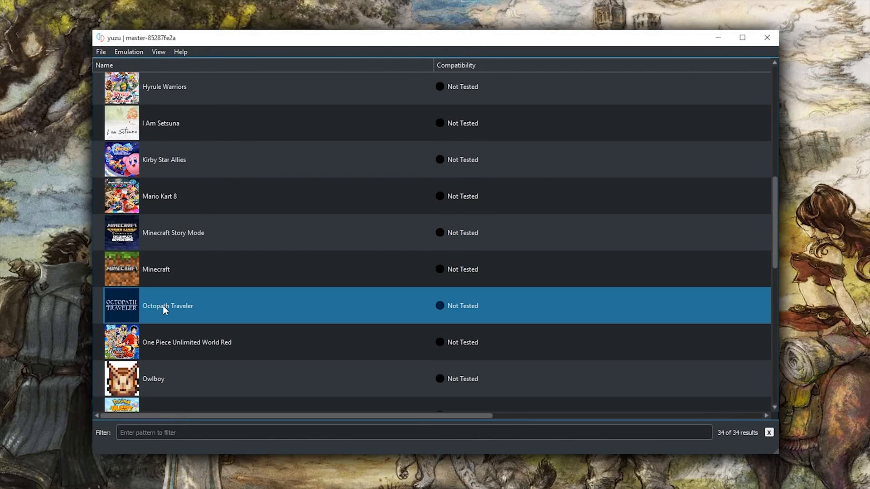
double_click(166, 305)
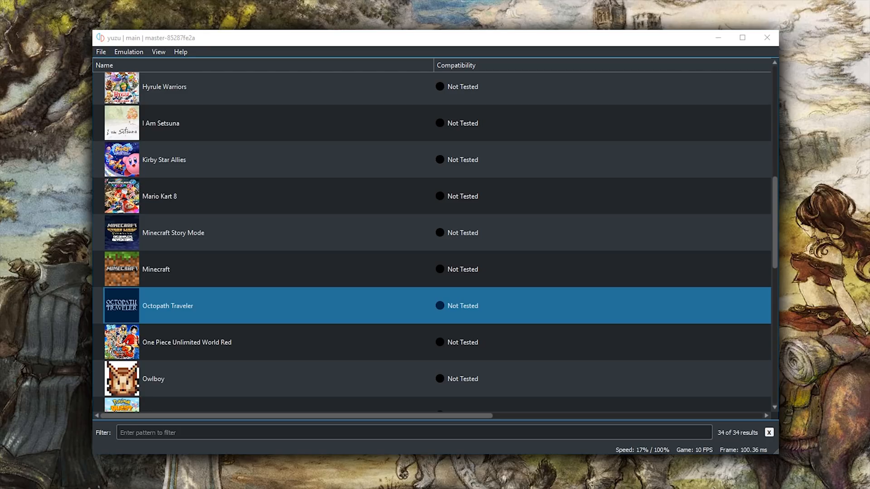
Start Octopath Traveler running and let it boot to the title screen.
double_click(167, 306)
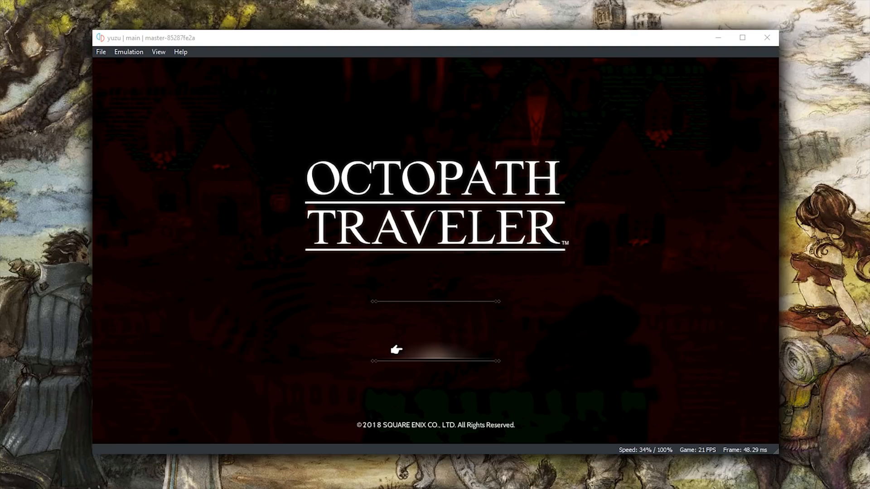
mouse_move(128, 52)
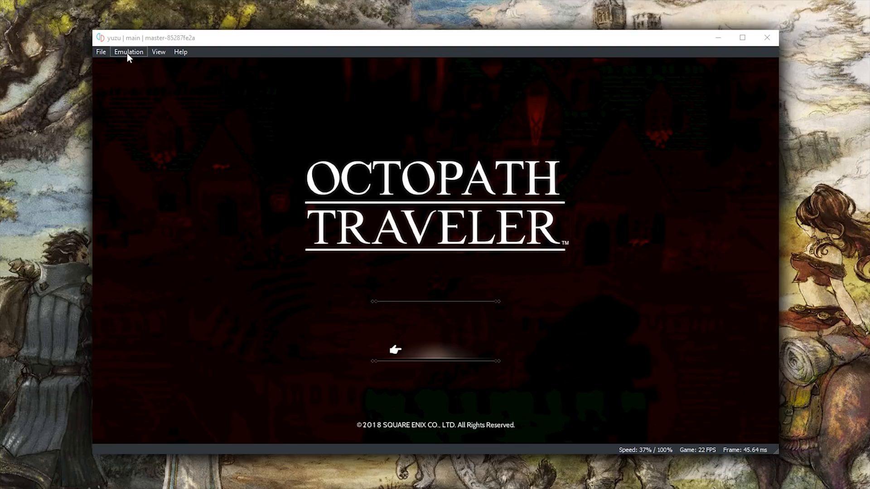
Enable 'Use accurate framebuffers (slow)' in the Graphics settings and apply with OK.
left_click(127, 51)
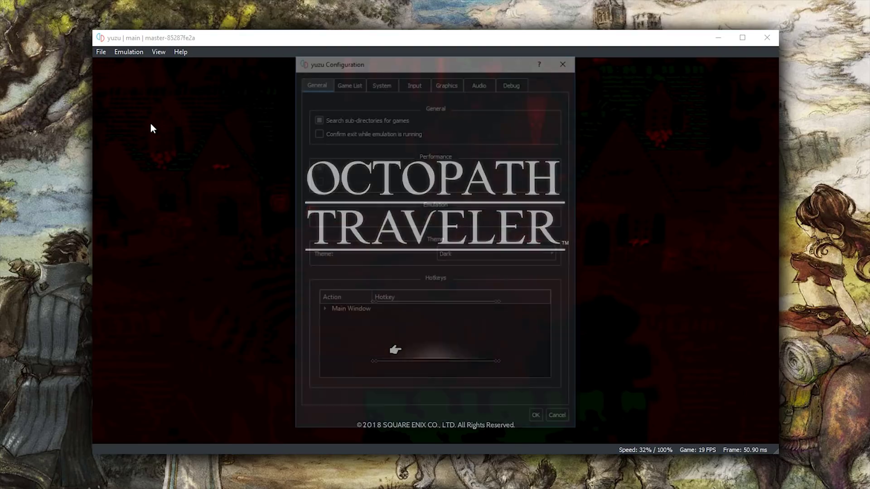
left_click(446, 85)
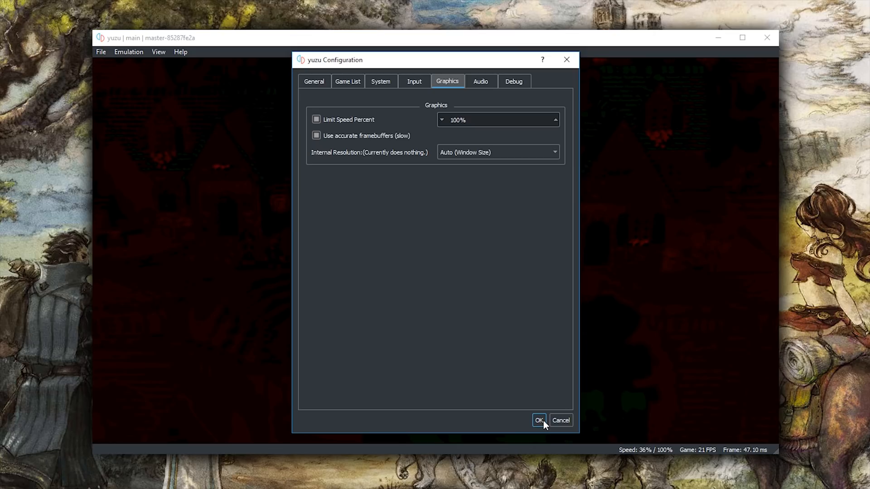
left_click(537, 420)
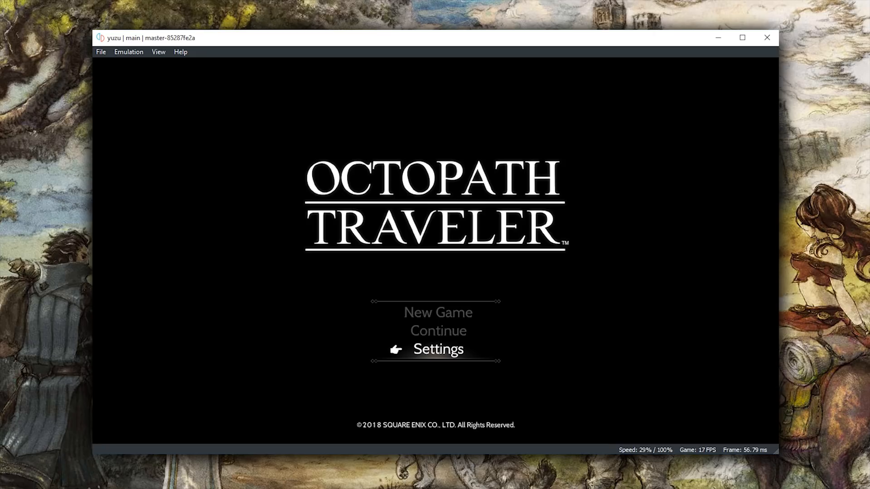
Cycle the title menu pointer between Continue and New Game, ending on New Game.
key("Up")
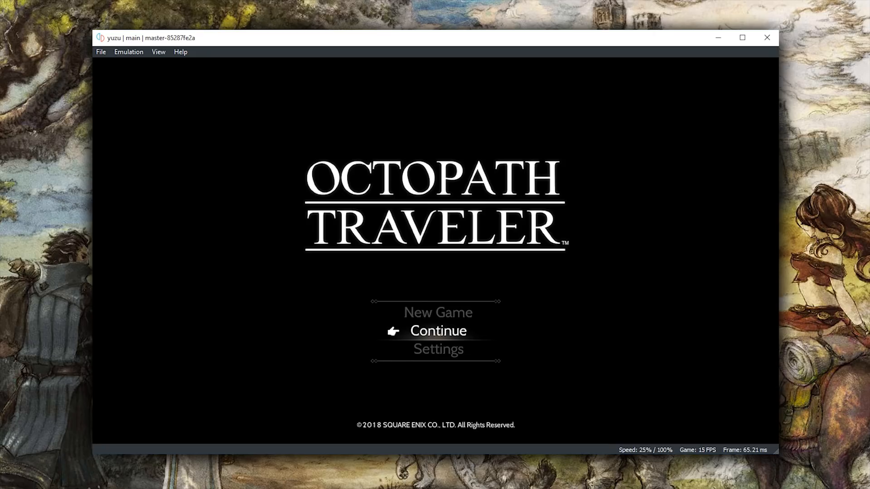
key("Up")
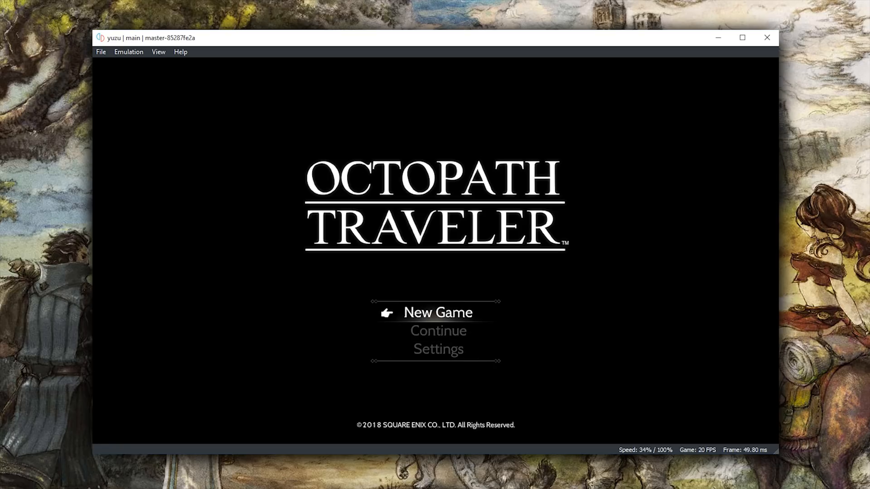
key("down")
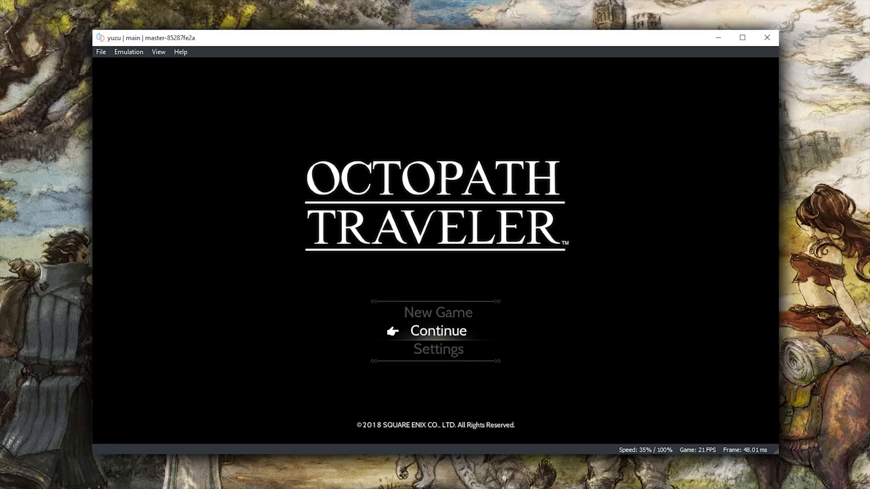
key("Up")
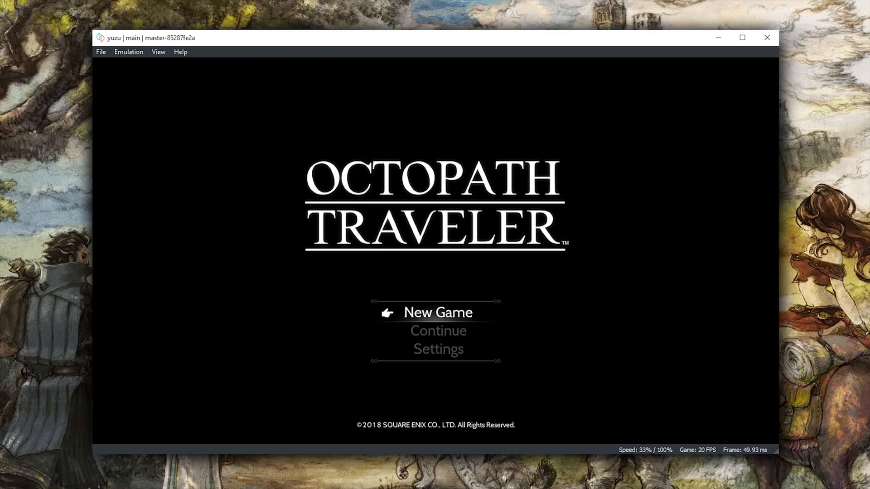
left_click(436, 313)
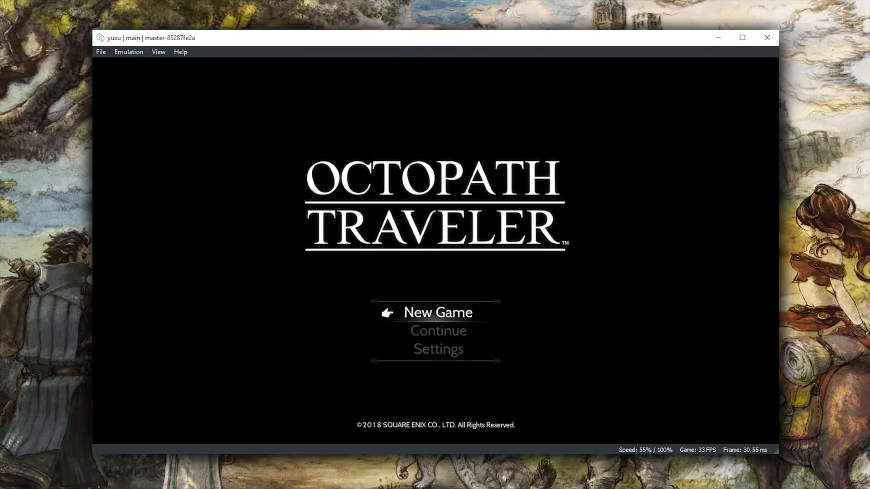
Select Continue on the title menu so the title screen fades out.
key("Down")
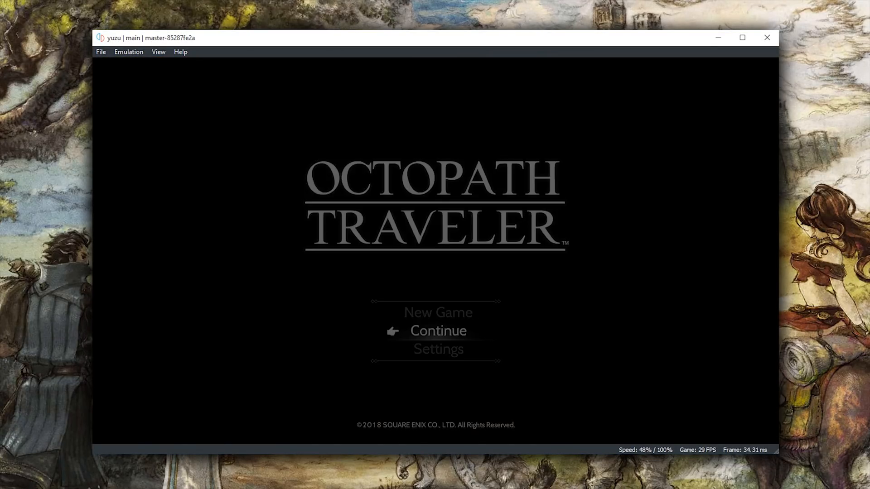